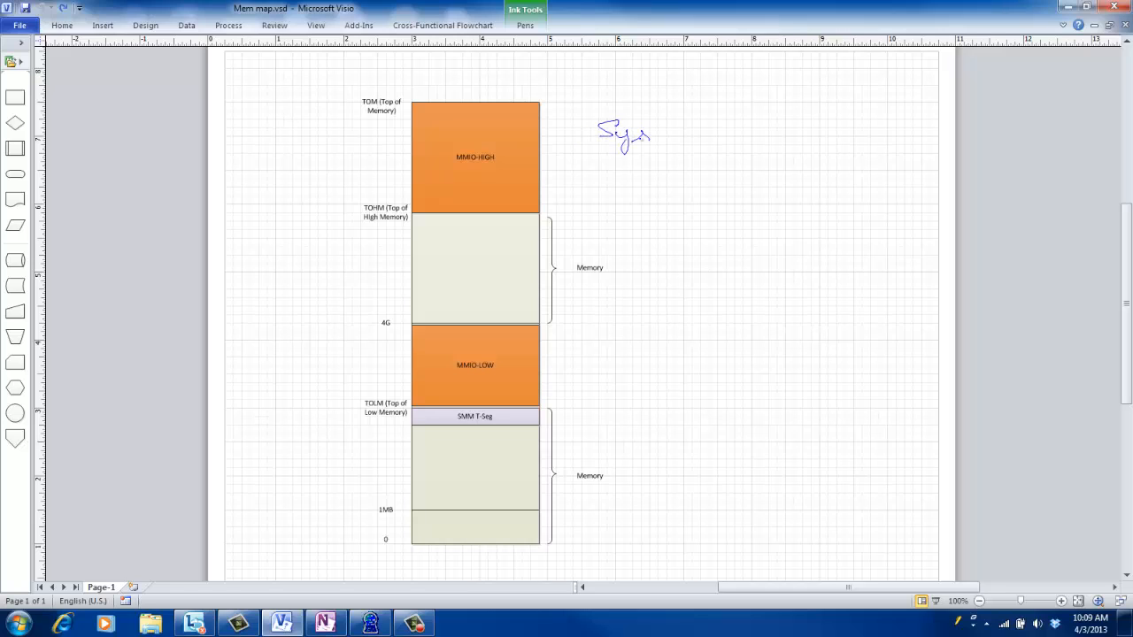
- Handwrite the 'System Memory address' heading beside the memory map
drag(646, 134, 708, 134)
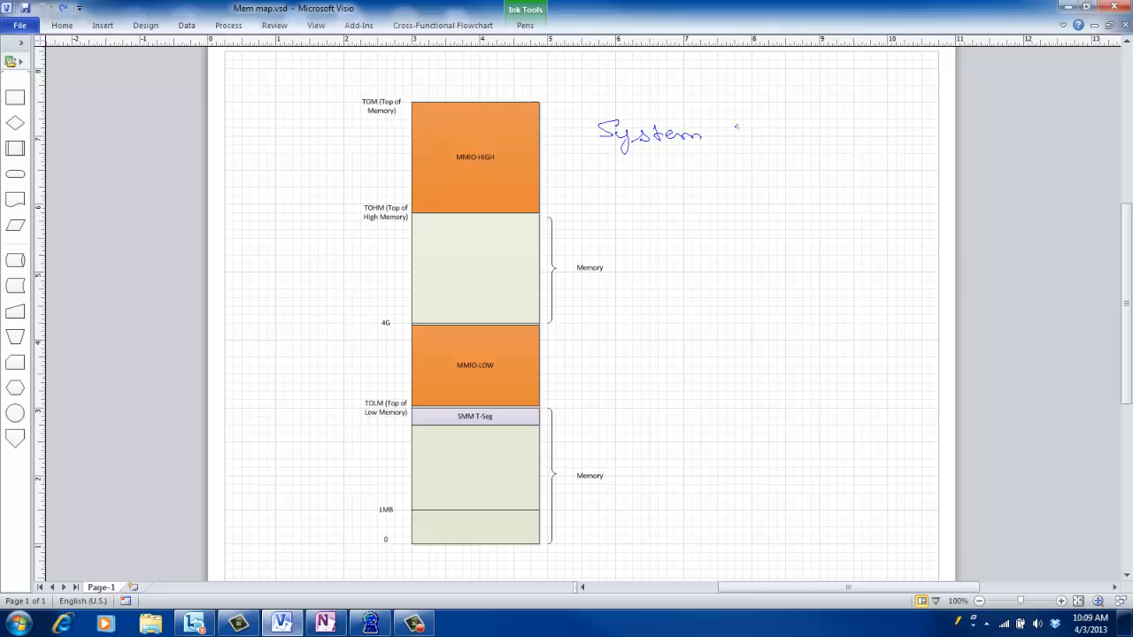
drag(729, 133, 840, 133)
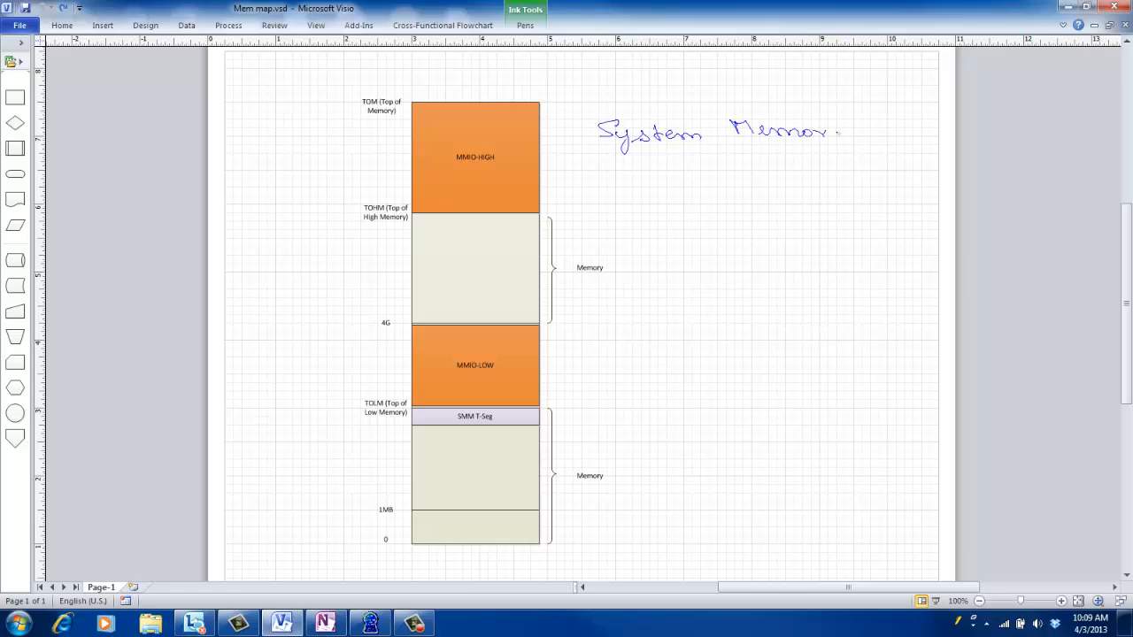
drag(846, 133, 938, 138)
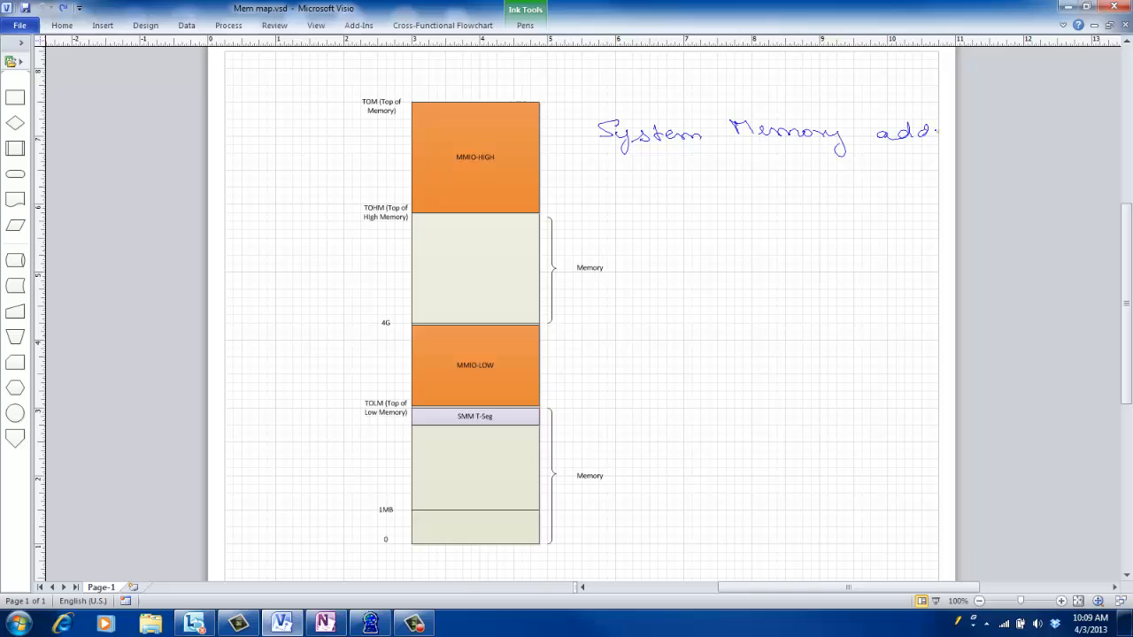
drag(609, 158, 928, 162)
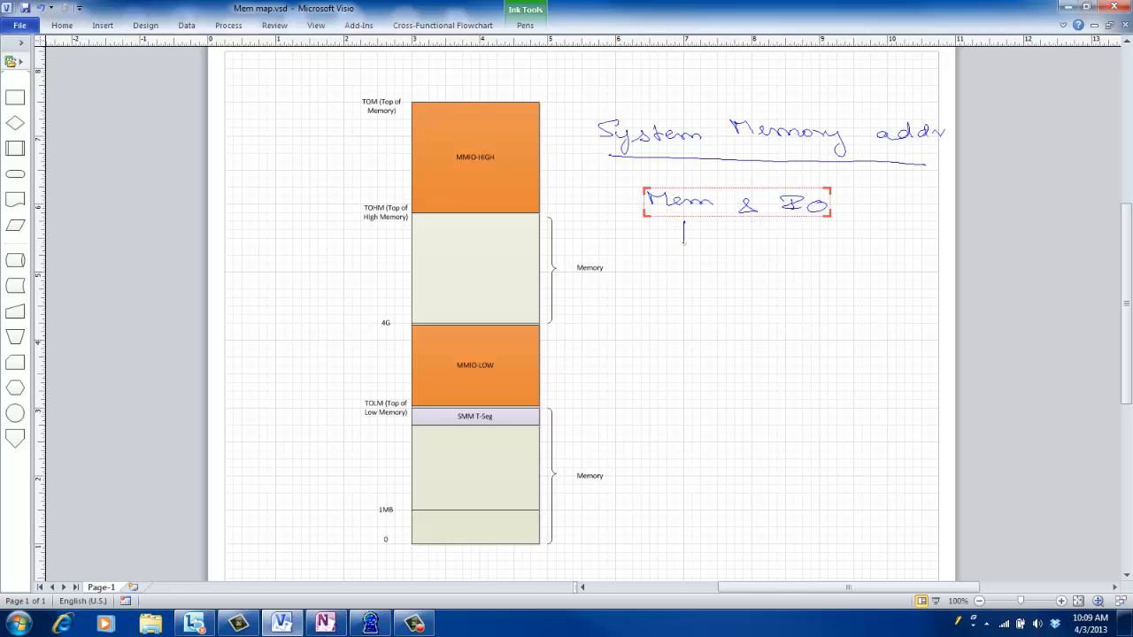
- Add an arrow and a short note under the Mem & IO heading
drag(683, 228, 682, 246)
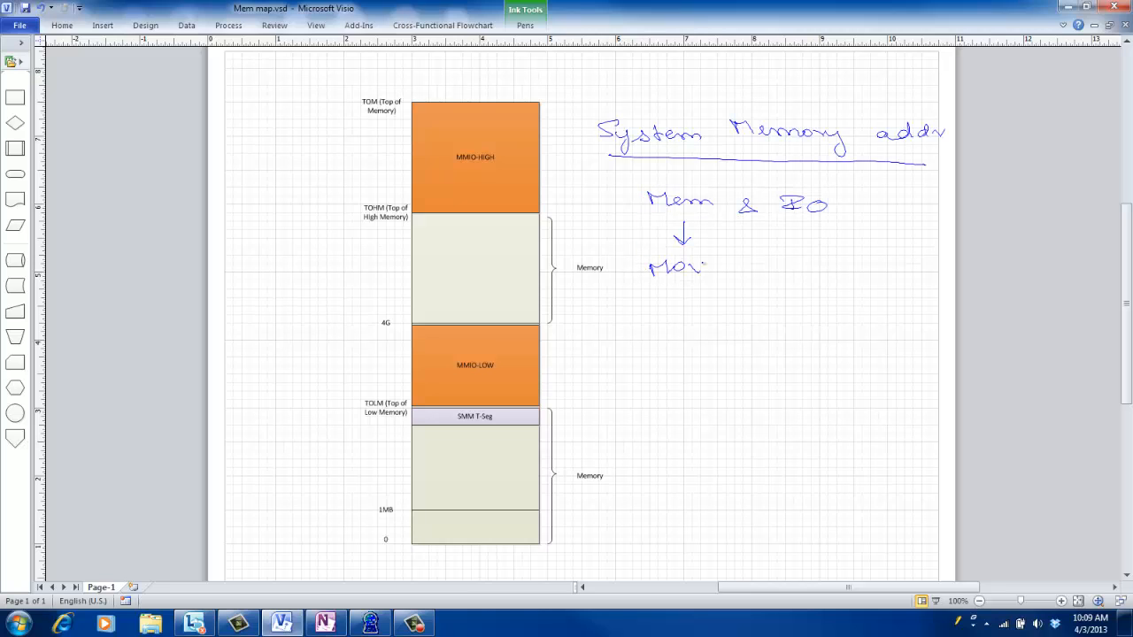
drag(800, 221, 805, 247)
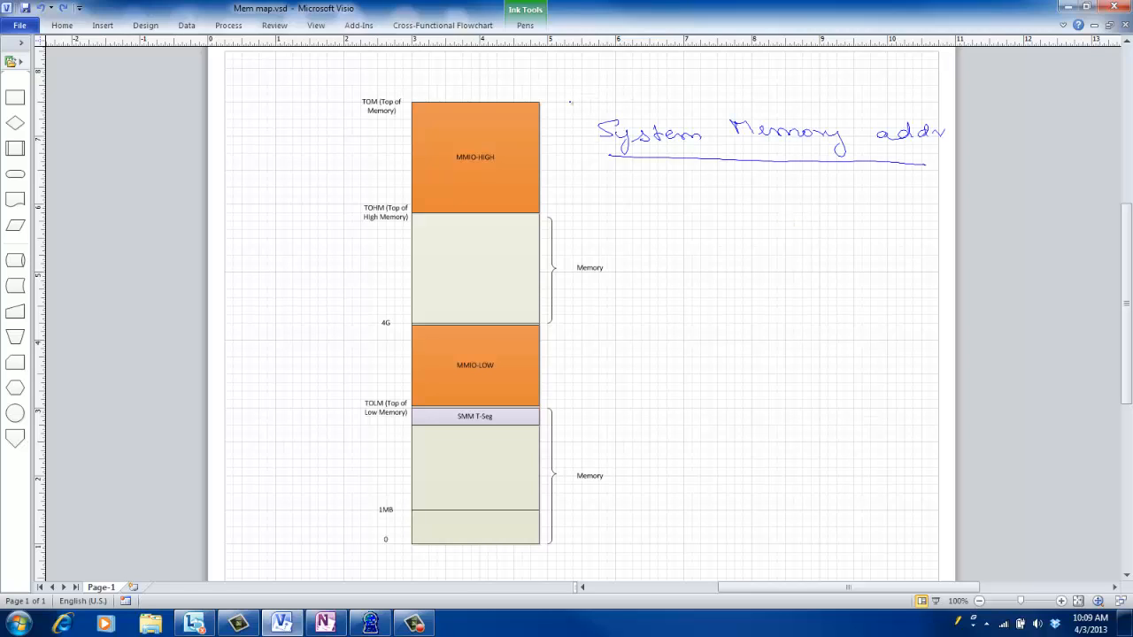
- Draw a large brace spanning the map and write the 'Addr Bit' sub-heading
drag(581, 98, 599, 213)
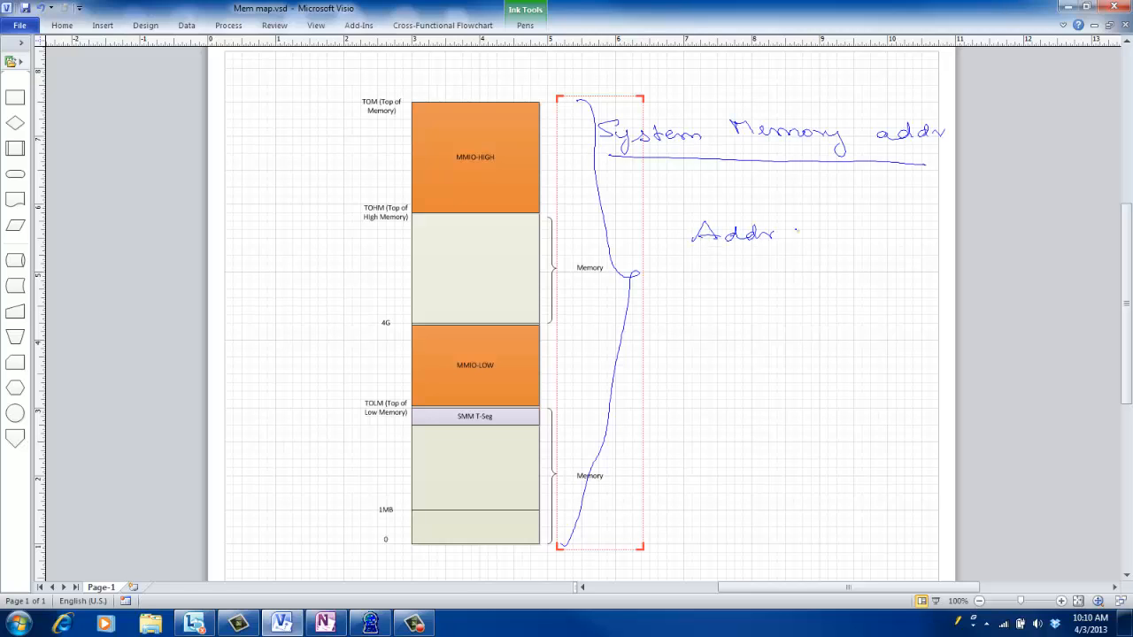
drag(800, 234, 849, 232)
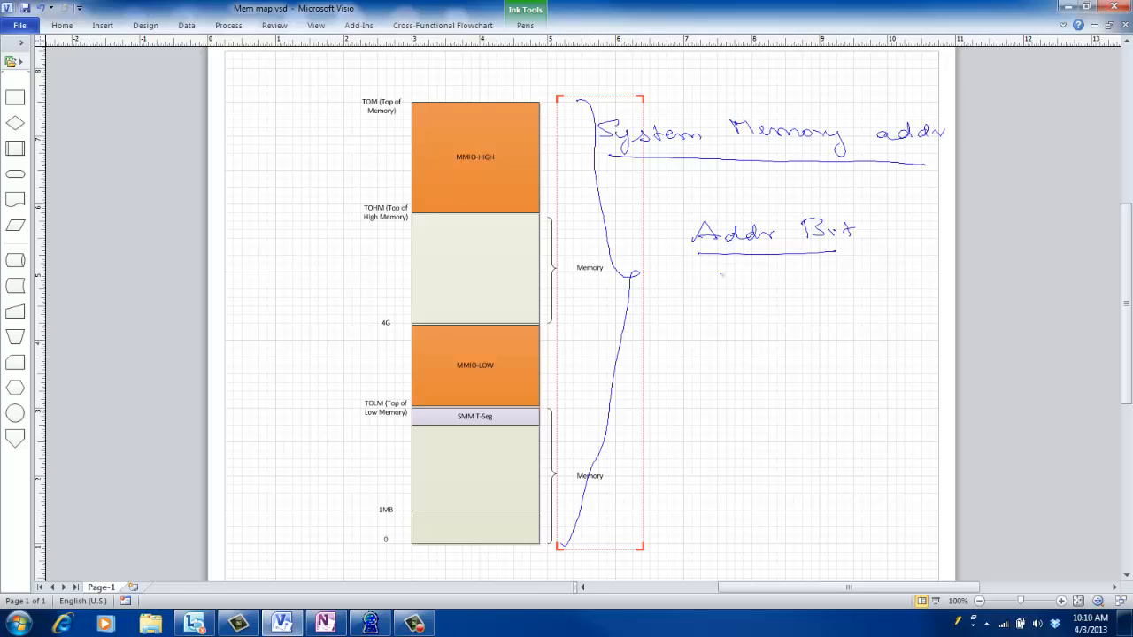
click(719, 290)
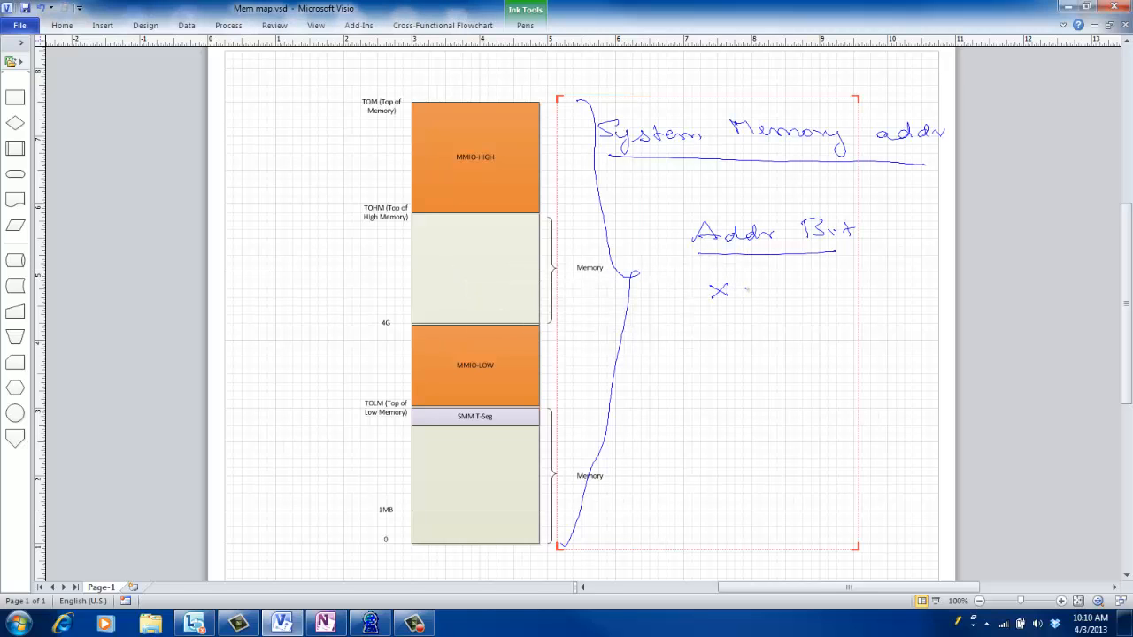
- Write 'x ⇒ 0 → 2^x' and circle '40 bits' below it
drag(740, 292, 783, 292)
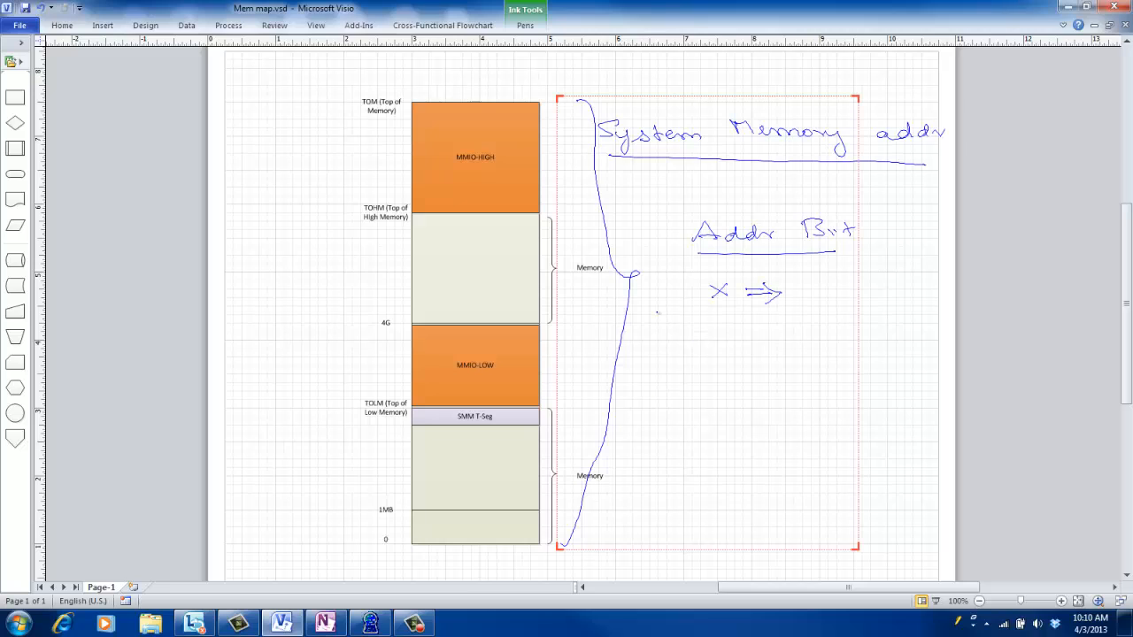
drag(797, 290, 840, 291)
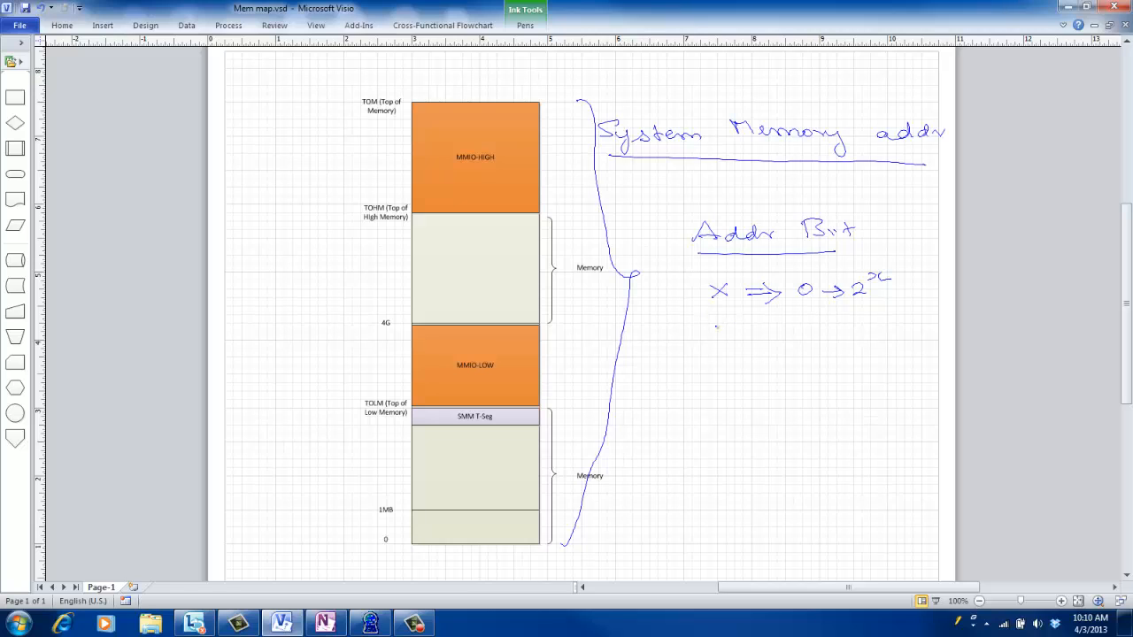
drag(711, 337, 792, 332)
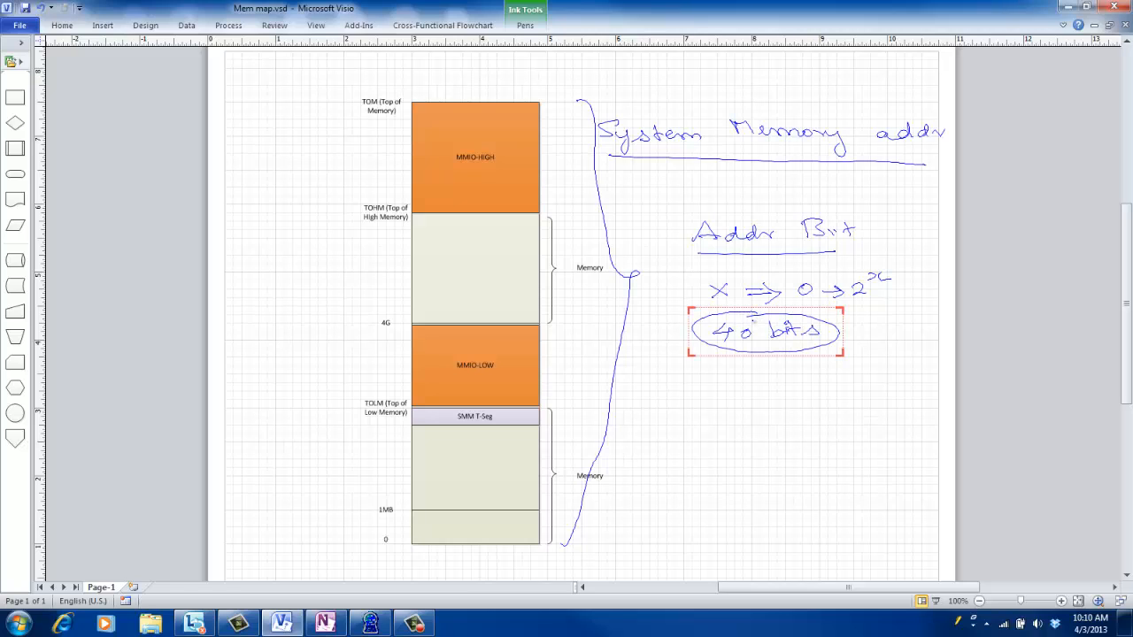
click(647, 422)
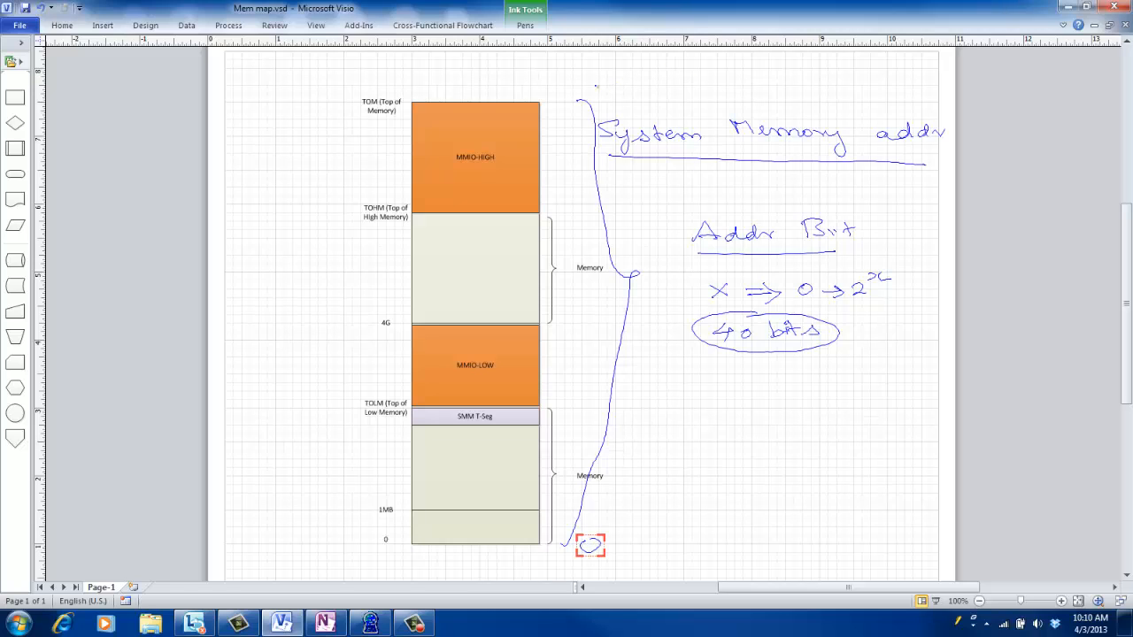
- Mark the map's bottom, circle the region below 1MB and start the '32-bits' note
drag(584, 89, 619, 74)
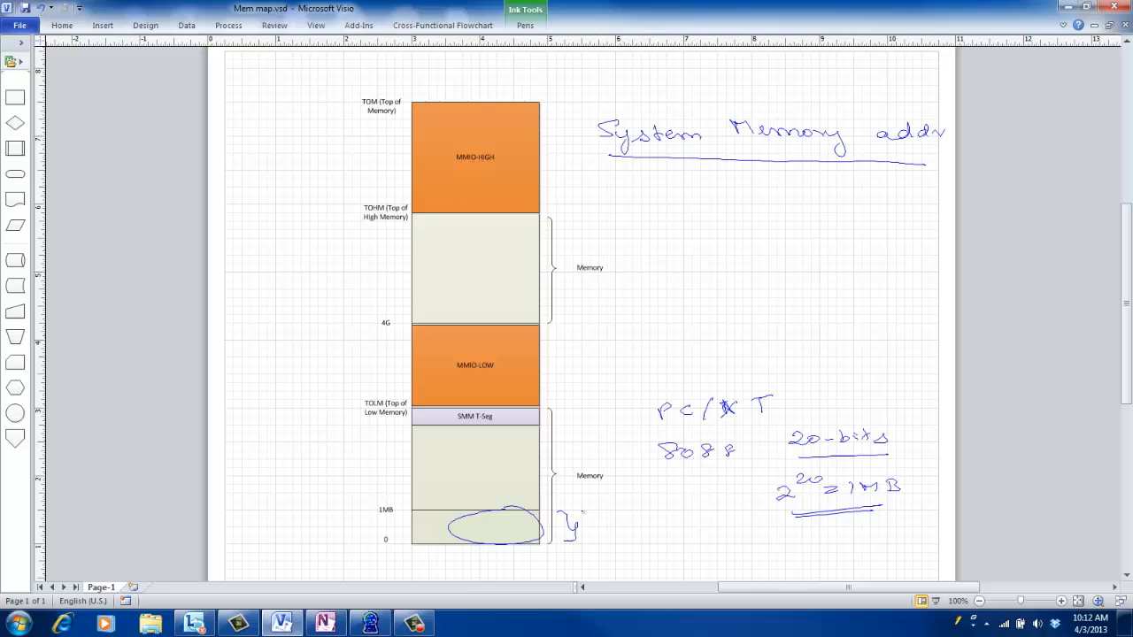
drag(581, 510, 633, 504)
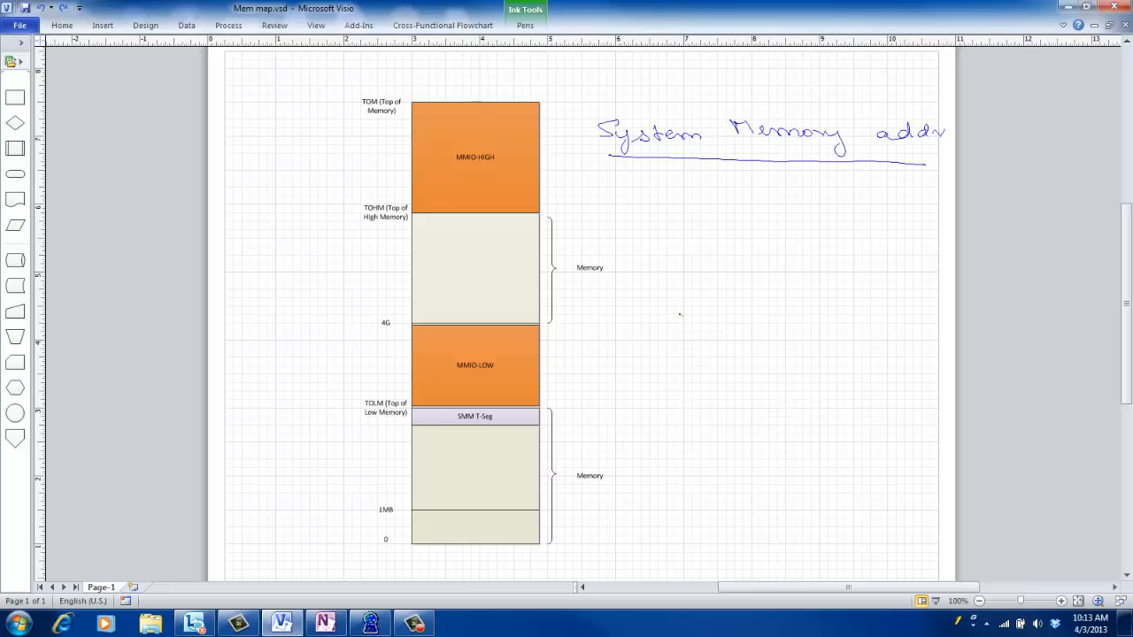
drag(658, 315, 716, 315)
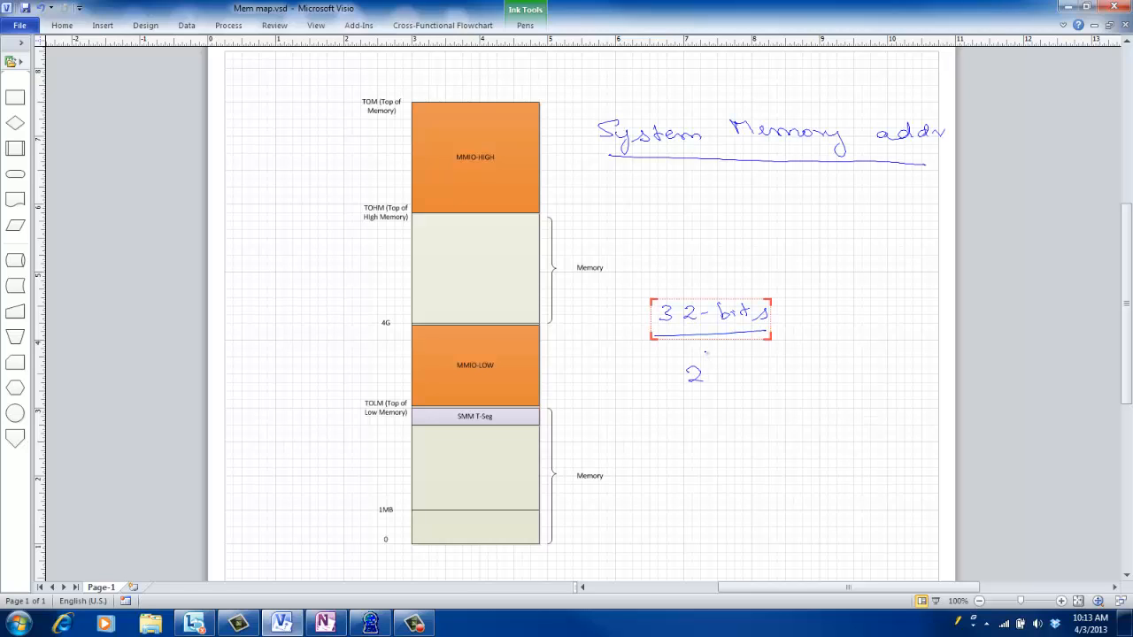
- Write '2^32 ⇒ 4G' under 32-bits and bracket the MMIO-LOW block
drag(708, 354, 743, 372)
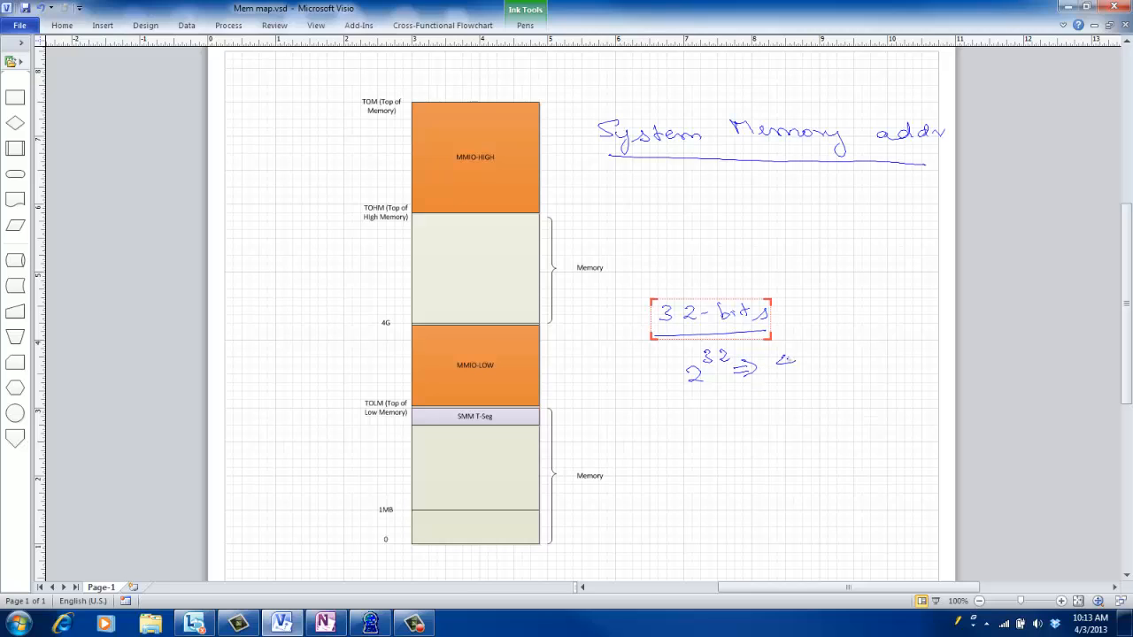
text(4G)
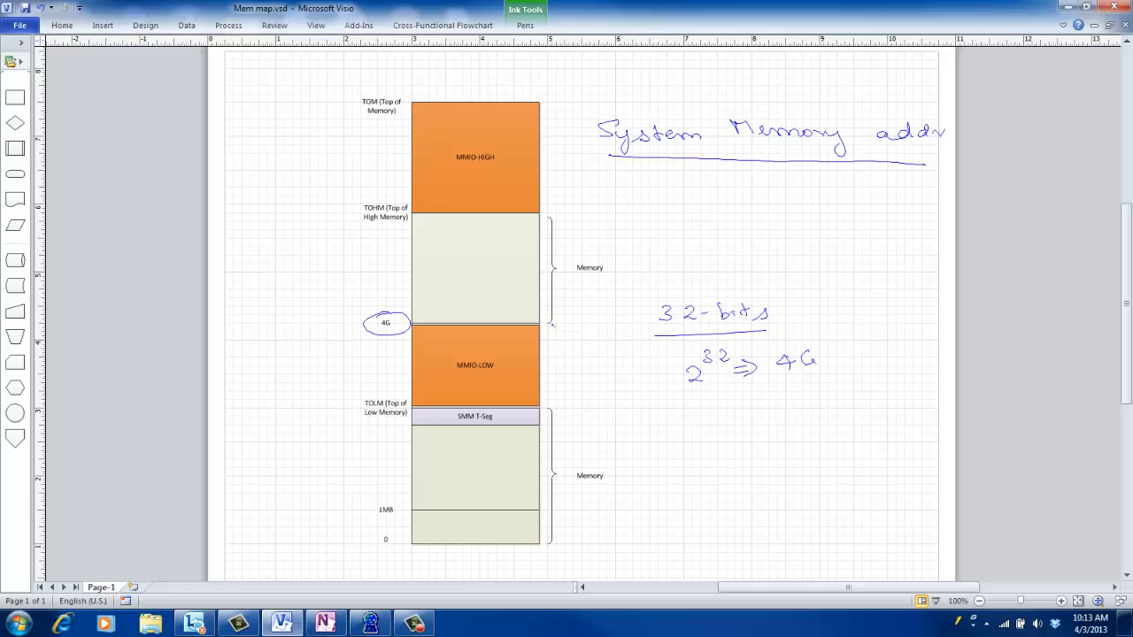
drag(556, 329, 548, 389)
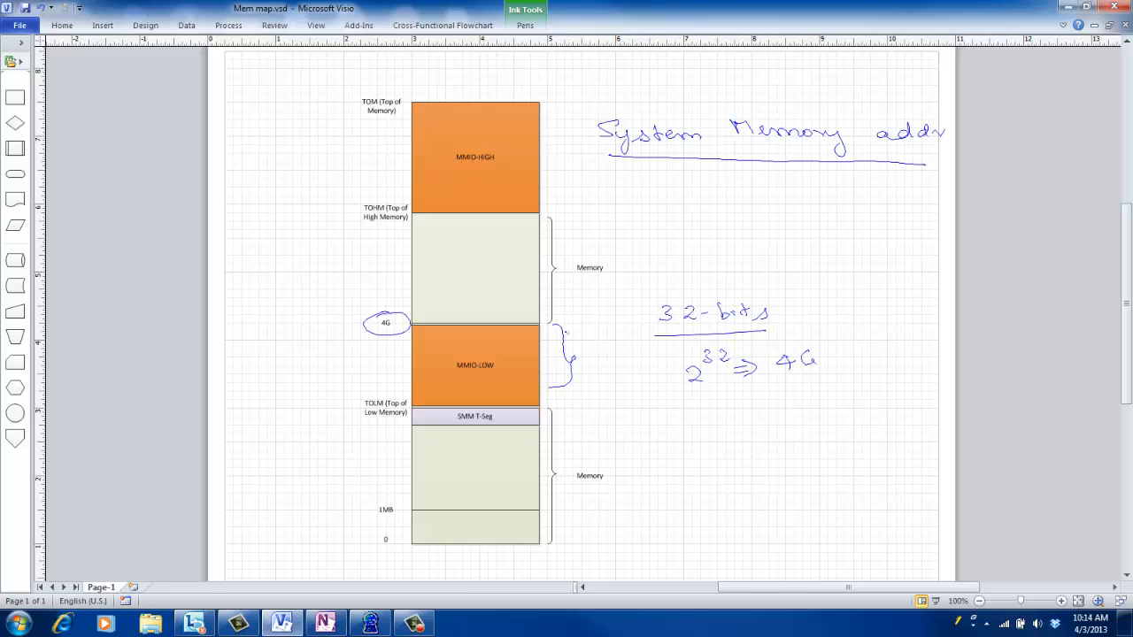
- Circle the MMIO-LOW and MMIO-High labels on the memory bar
drag(478, 370, 496, 375)
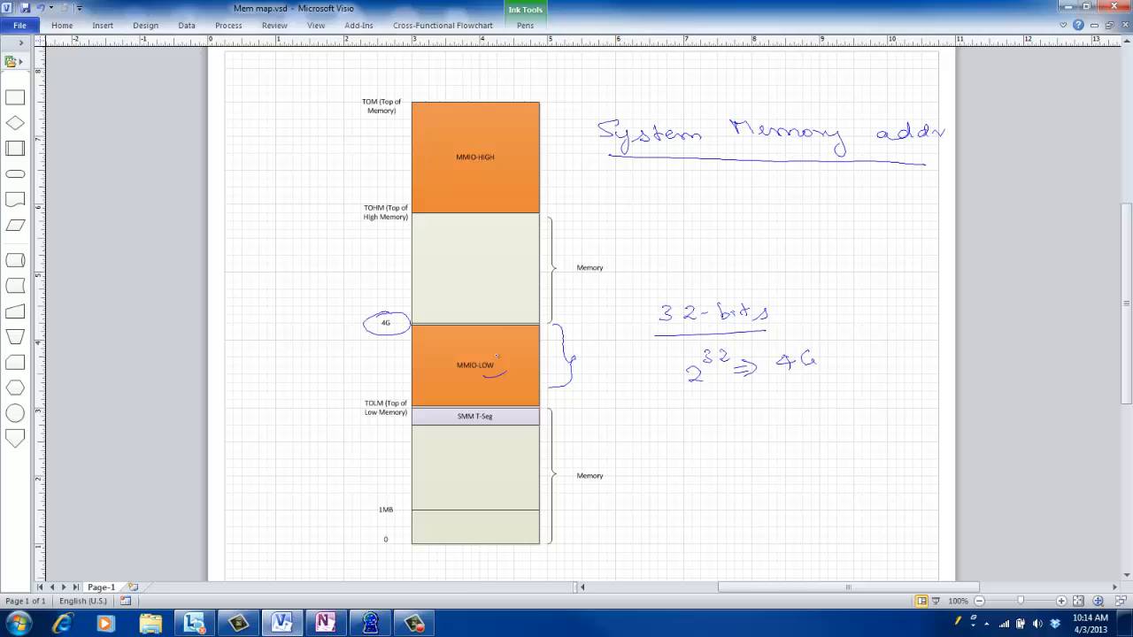
click(481, 364)
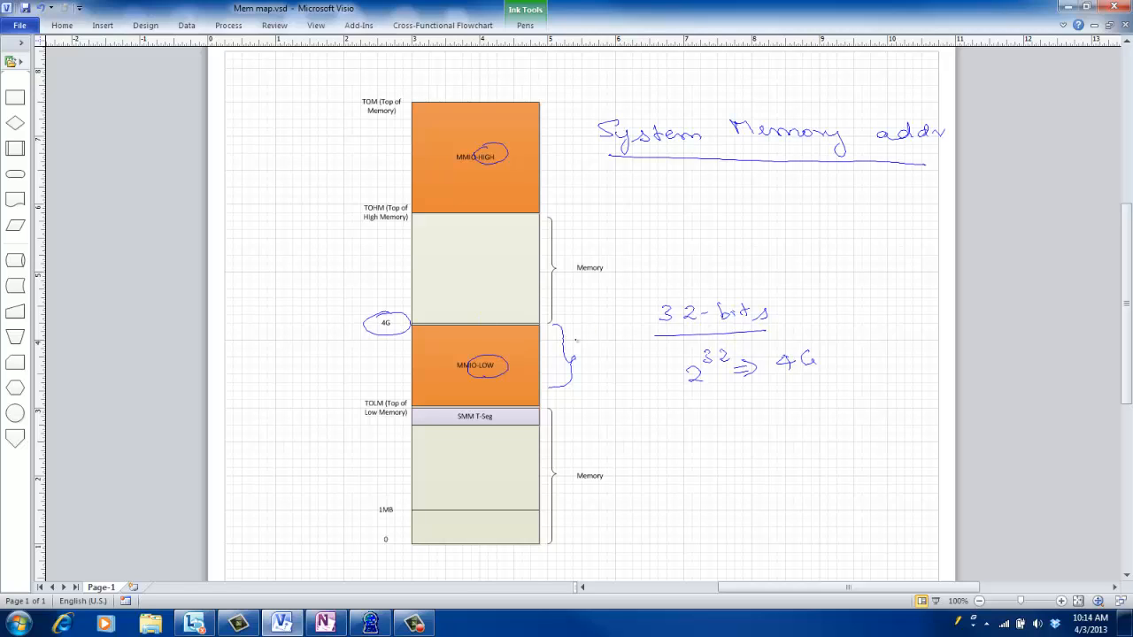
- Draw an arrow from the MMIO-LOW brace to a 'Not mapped to memory' note with '1 → 3G'
drag(570, 382, 602, 400)
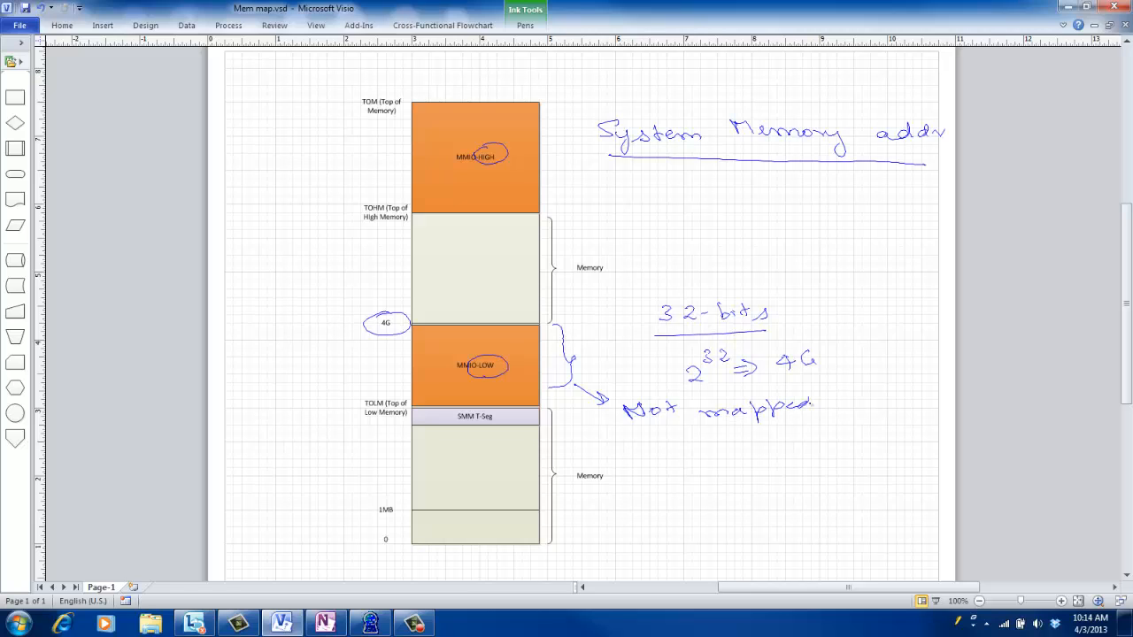
drag(832, 393, 815, 438)
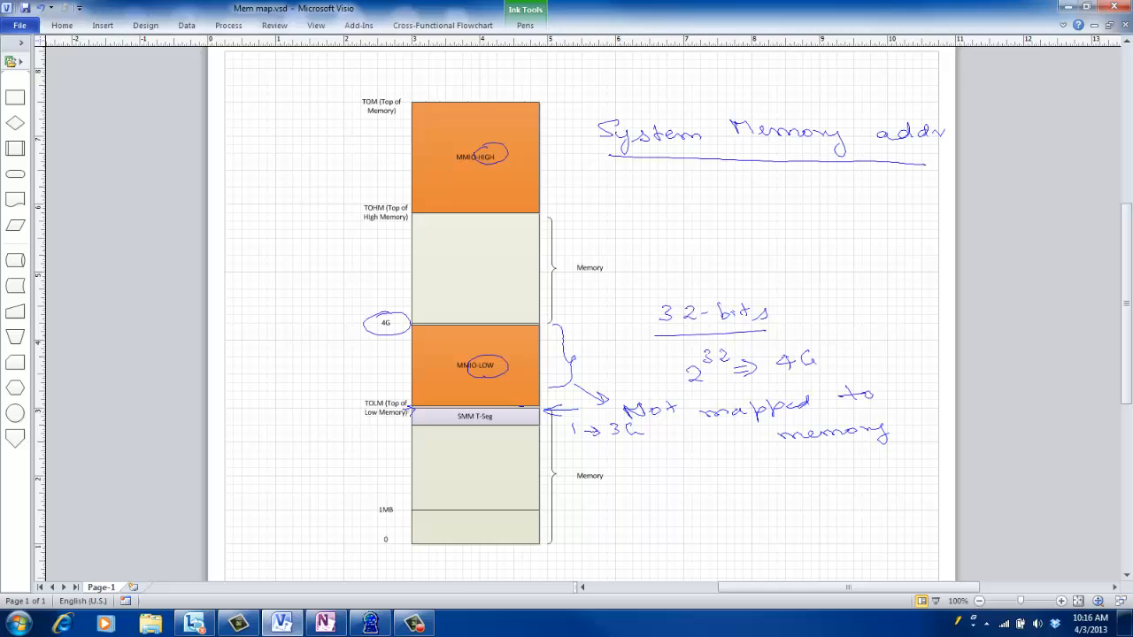
- Write '2G' beside TOLM and link SMM T-Seg to a 'System management RAM (SMRAM)' note
drag(319, 416, 345, 422)
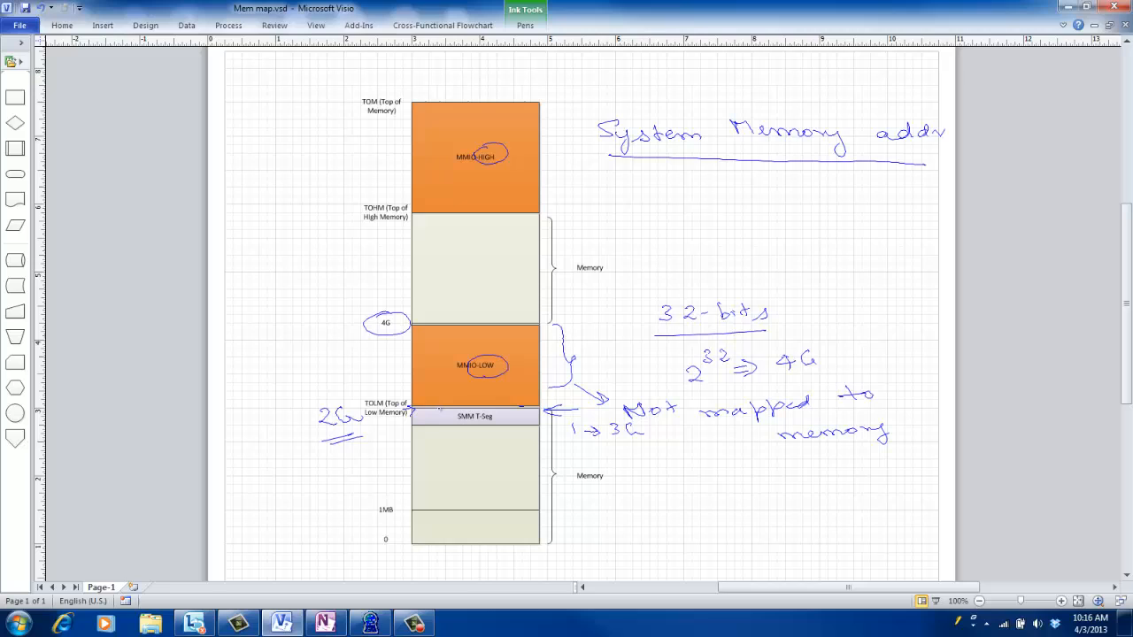
drag(423, 416, 517, 418)
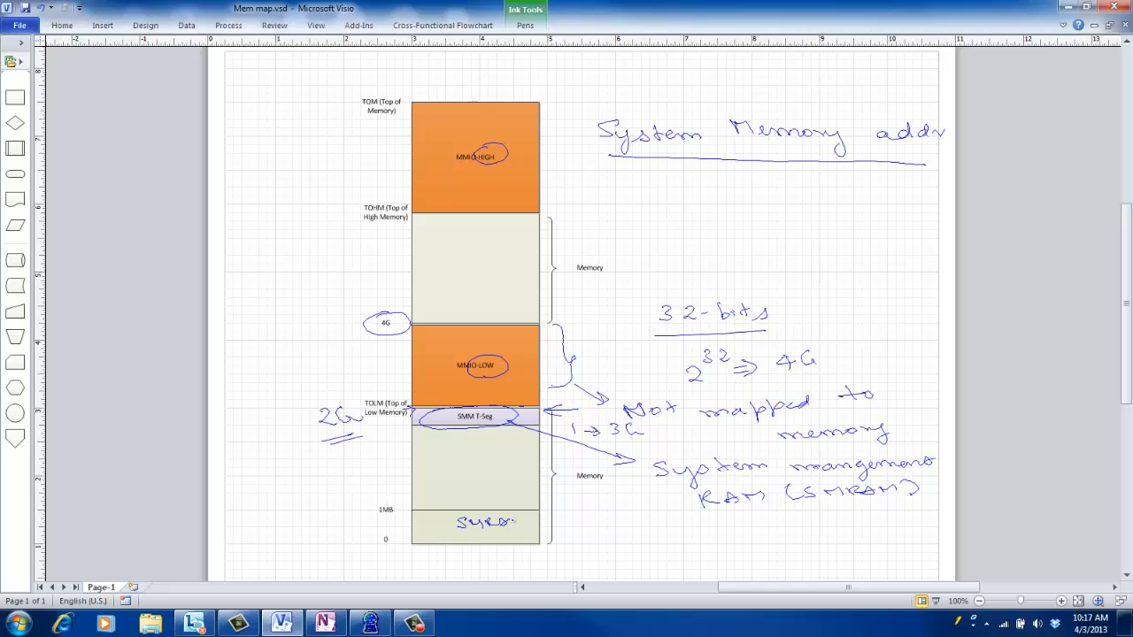
- Circle the lowest SMRAM with a 'C-Seg' arrow and mark the top of high memory as 2^40
drag(443, 522, 545, 516)
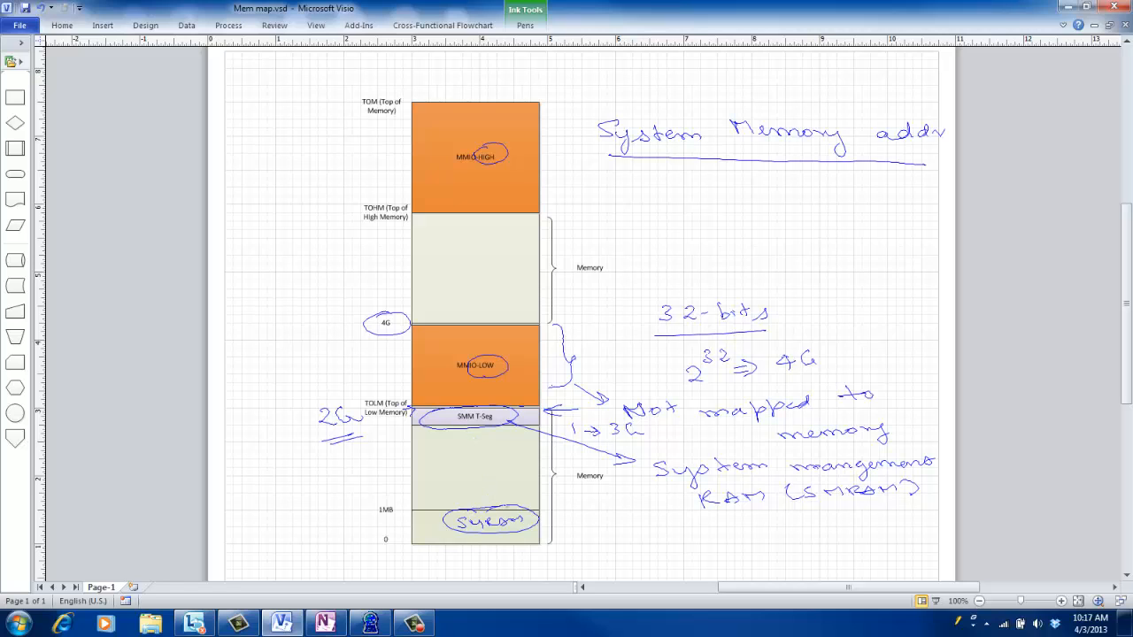
click(489, 508)
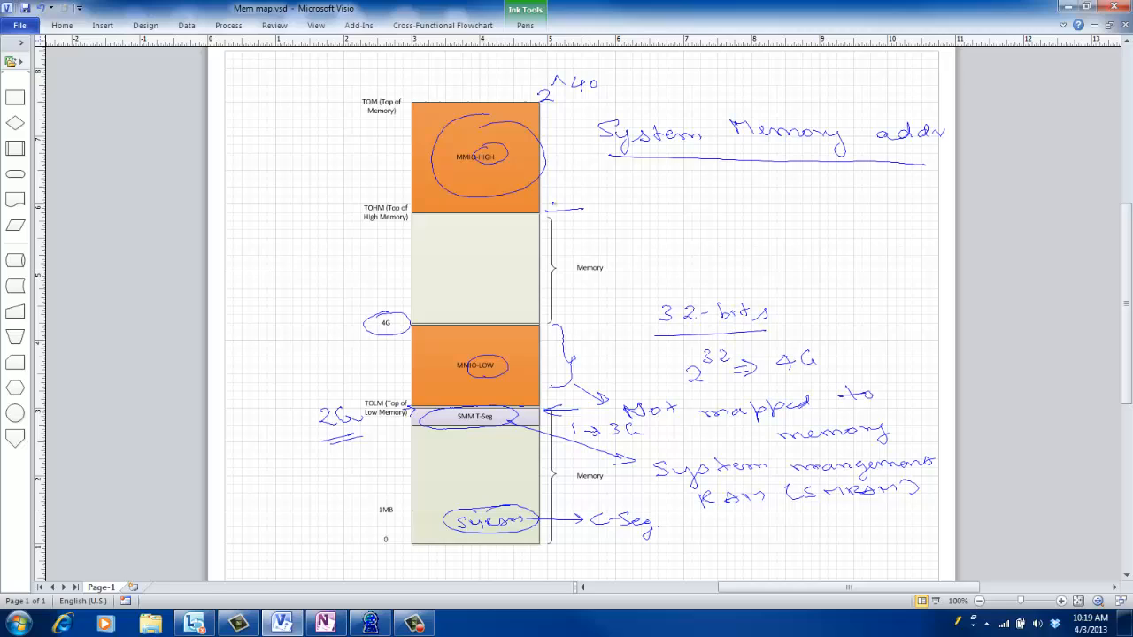
drag(580, 209, 548, 212)
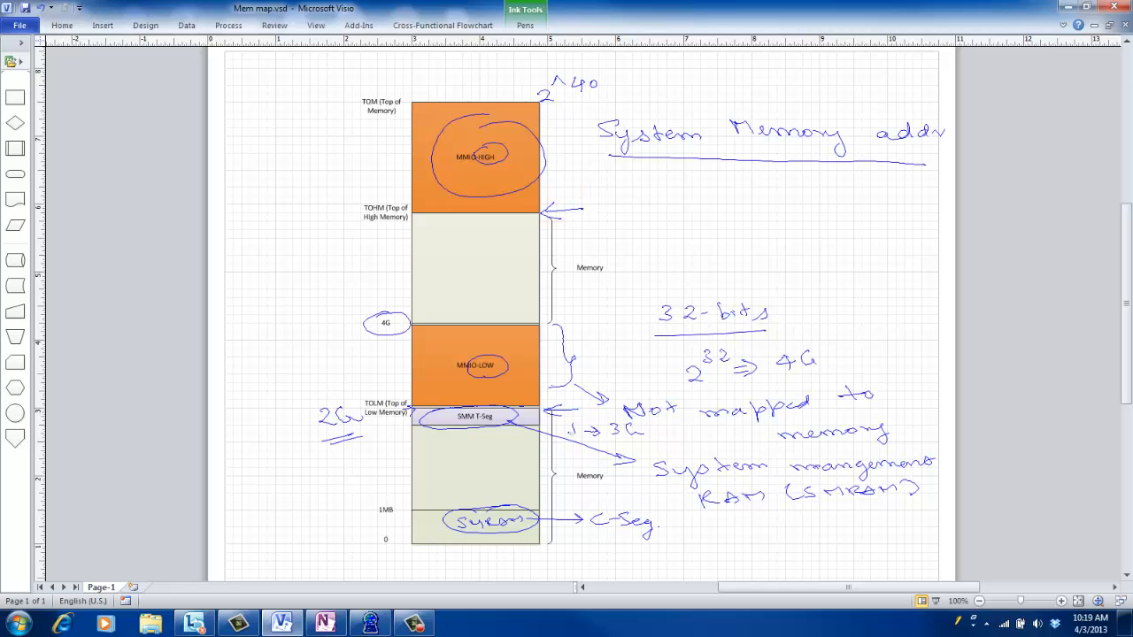